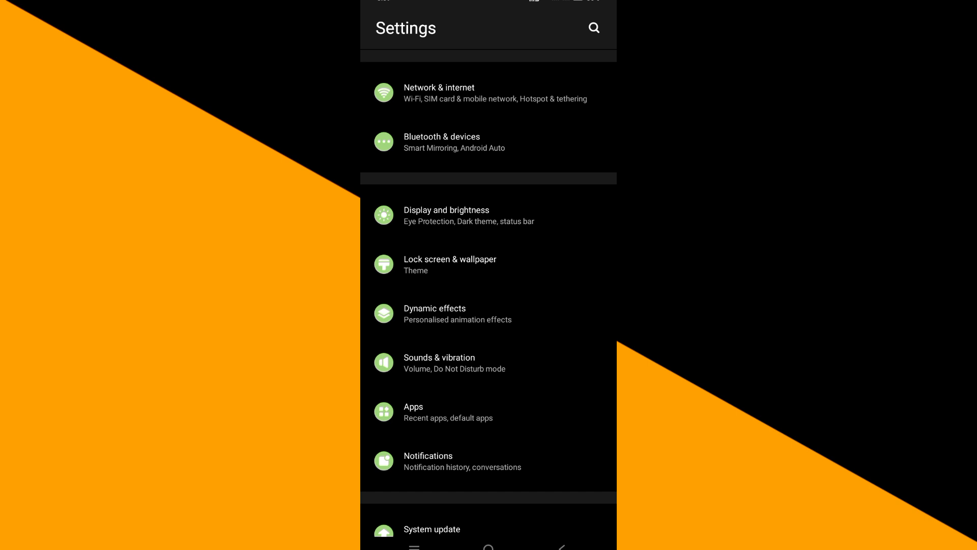
# Scroll the Settings list and open the Google Play Store app details under Apps
pyautogui.scroll(-3)
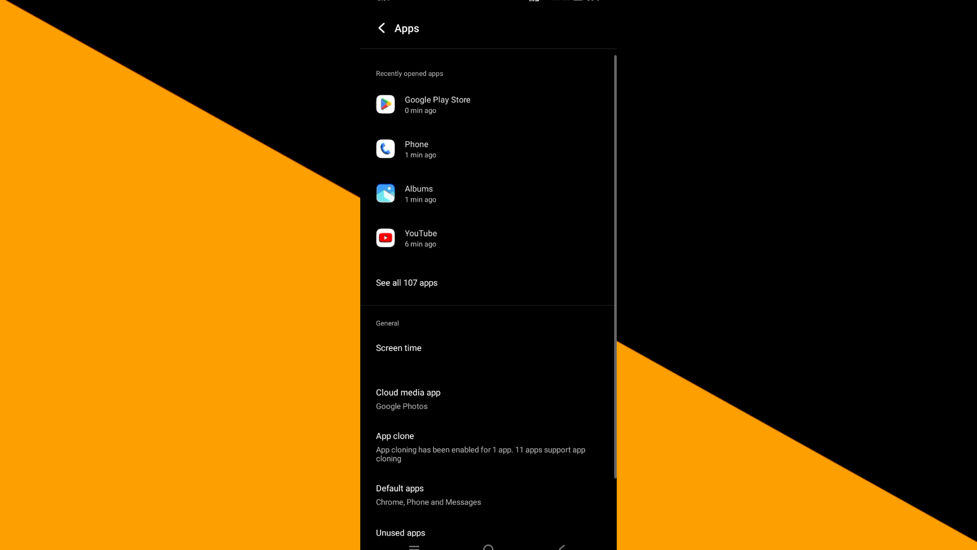
pyautogui.click(438, 105)
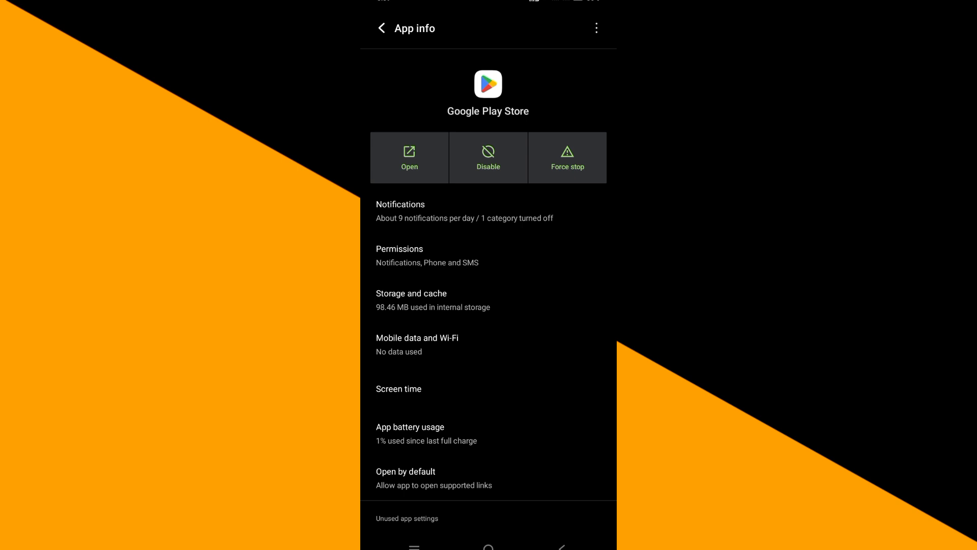
# Return to the home screen and launch Google Play Store from the app drawer
pyautogui.click(595, 28)
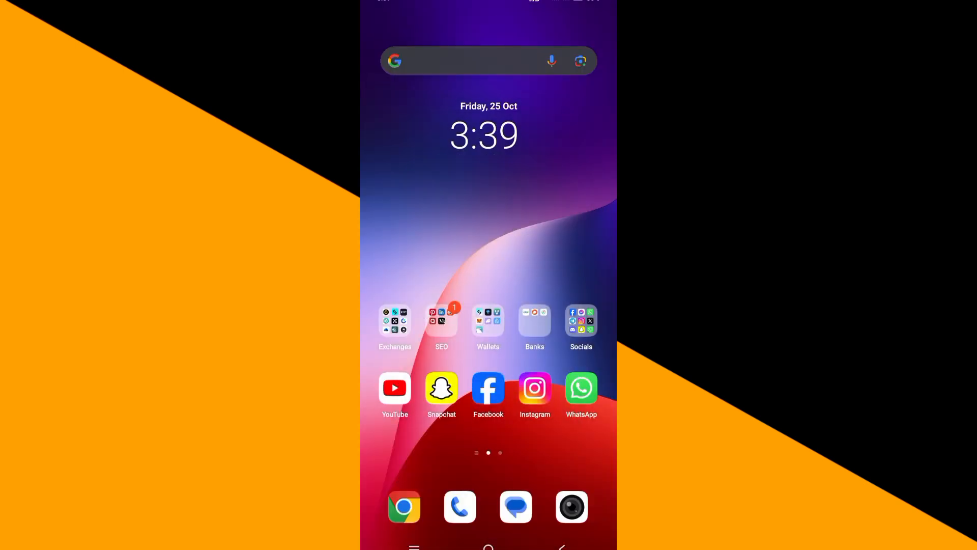
pyautogui.scroll(3)
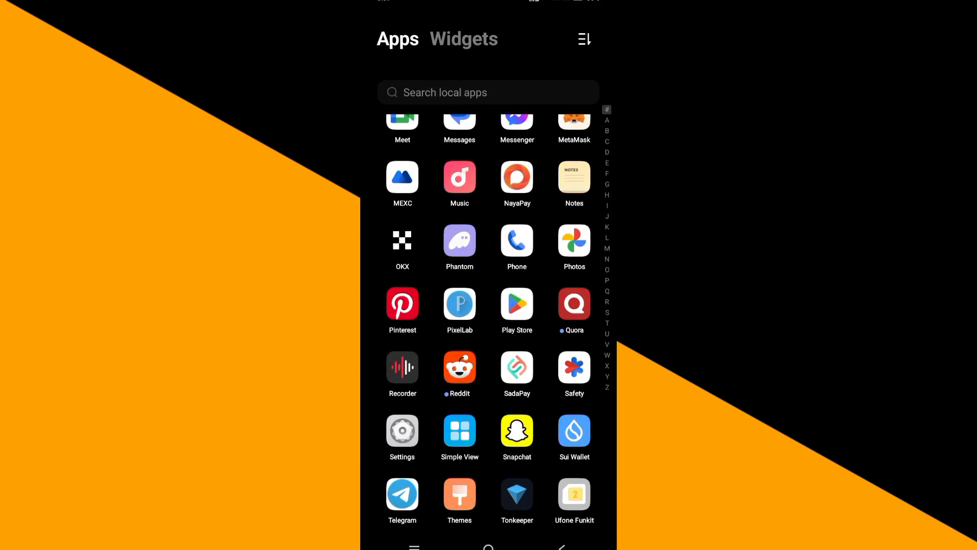
pyautogui.click(517, 305)
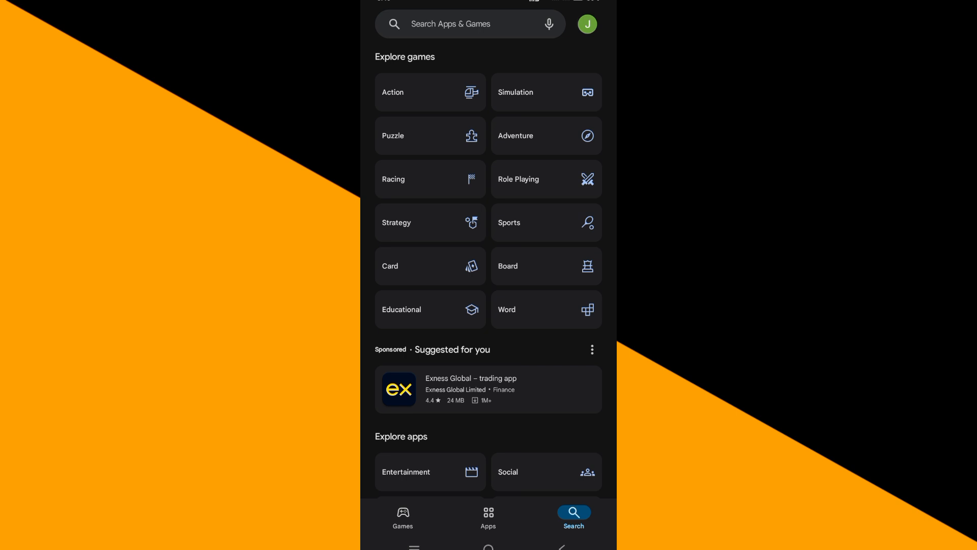
# Open Play Store settings from the account menu and expand the About section
pyautogui.click(587, 24)
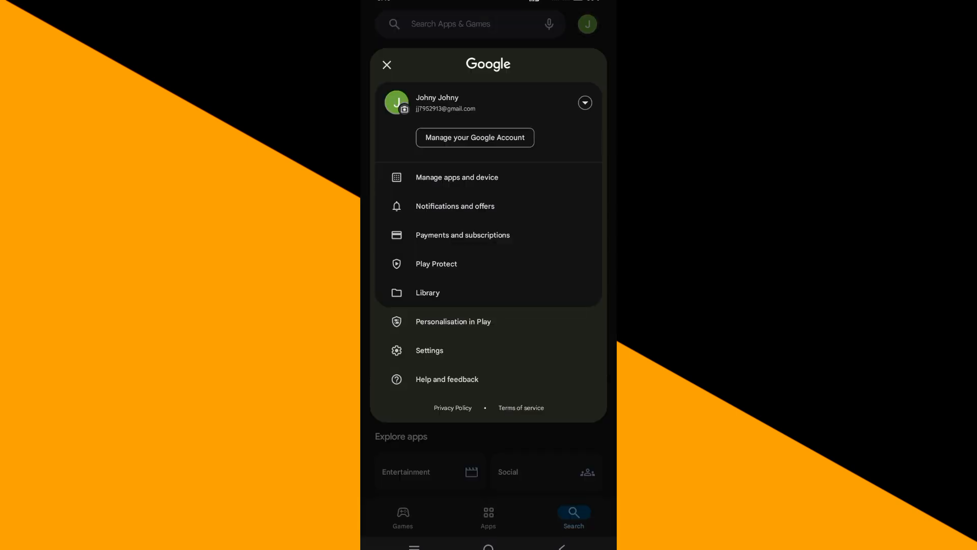
pyautogui.click(429, 350)
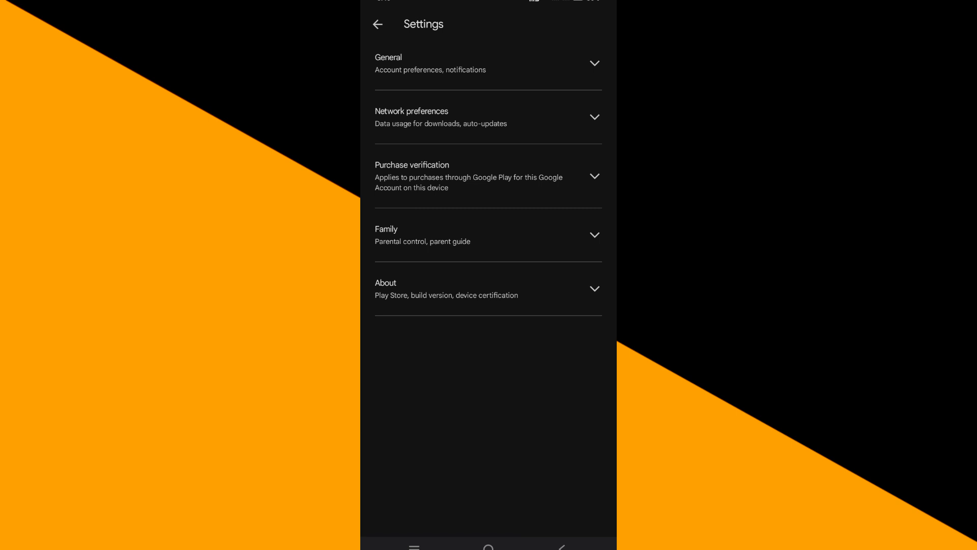
pyautogui.click(486, 288)
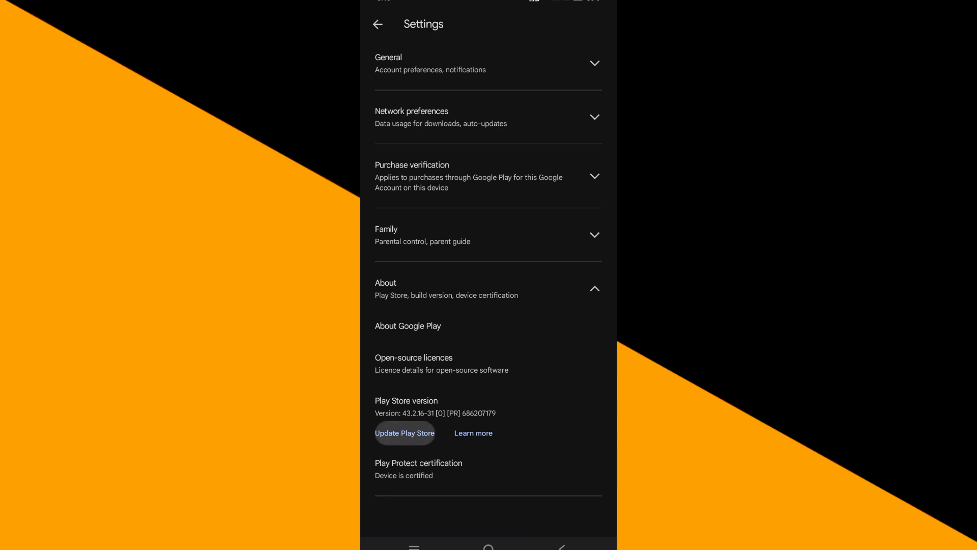
# Run the Update Play Store check and acknowledge the already-up-to-date notice
pyautogui.click(405, 433)
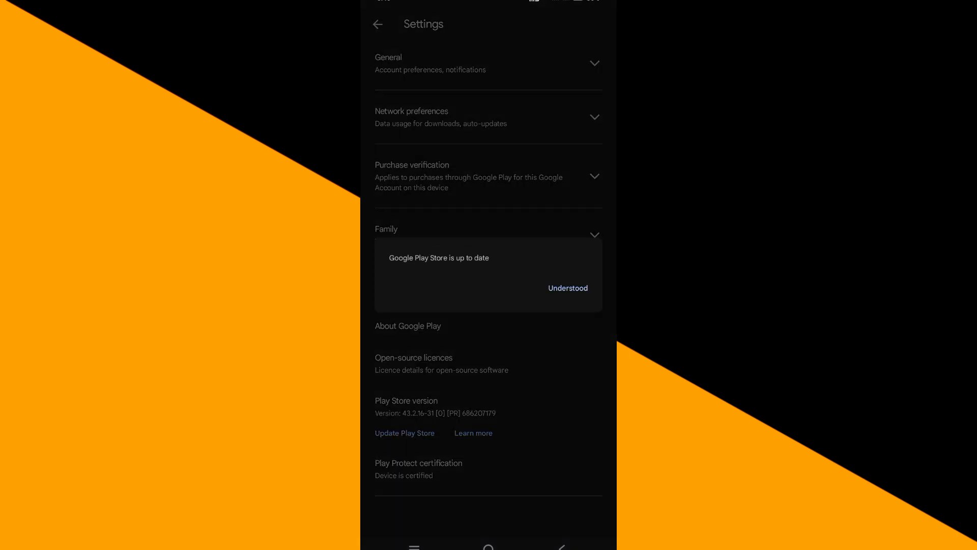
pyautogui.click(566, 288)
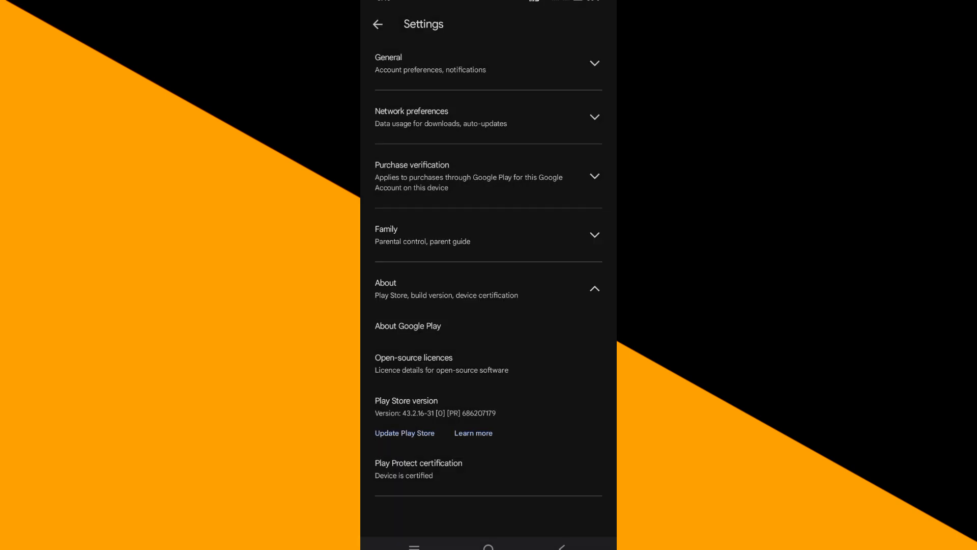